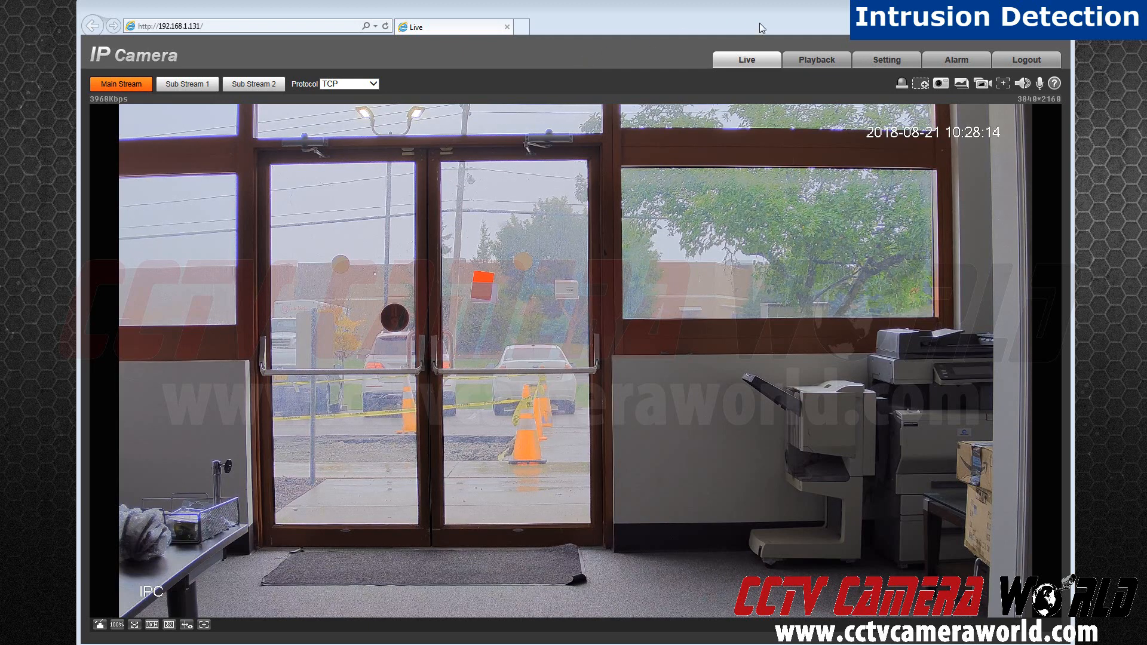
Step: Enable the IVS plan under Setting > Event > Smart Plan and save it
left_click(885, 60)
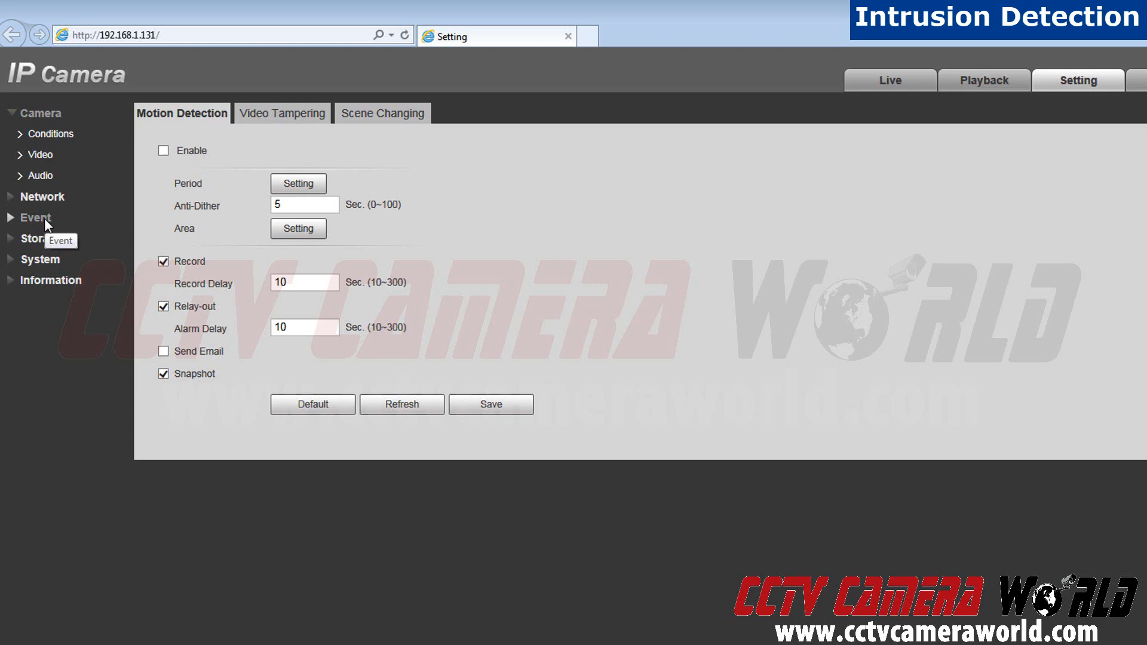
left_click(35, 217)
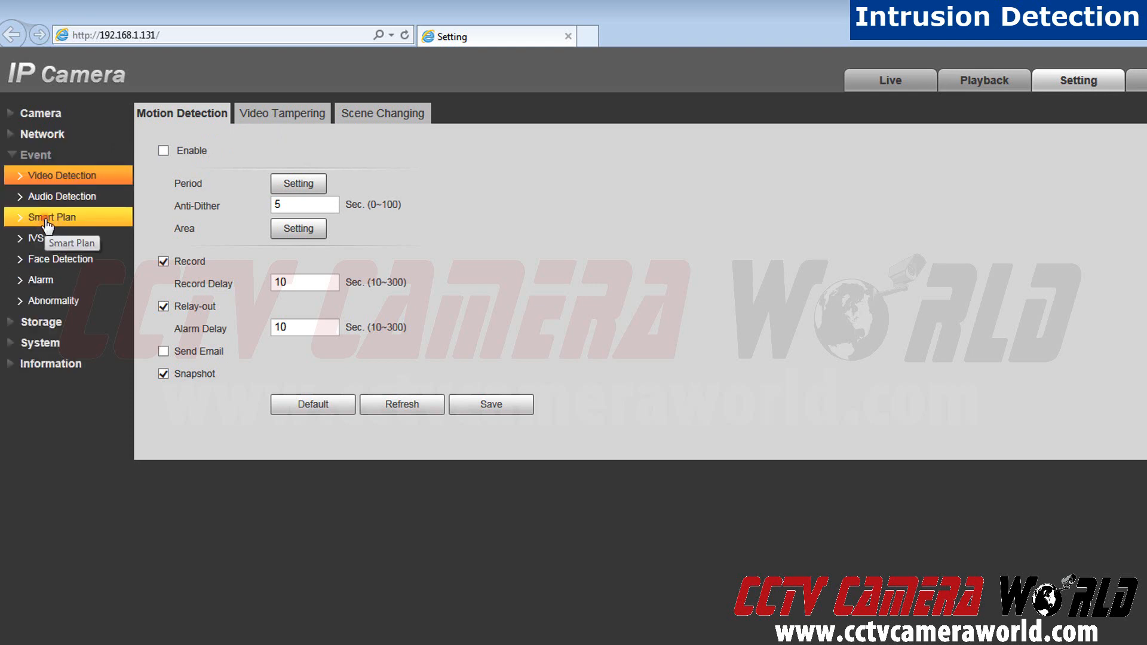
left_click(53, 216)
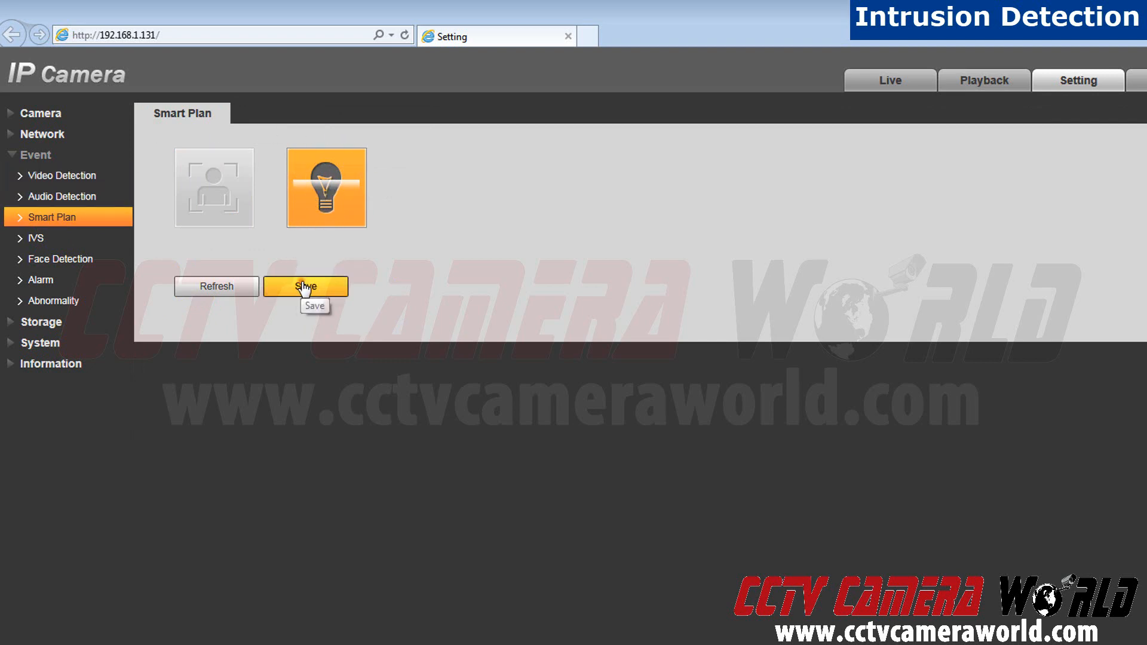
left_click(304, 285)
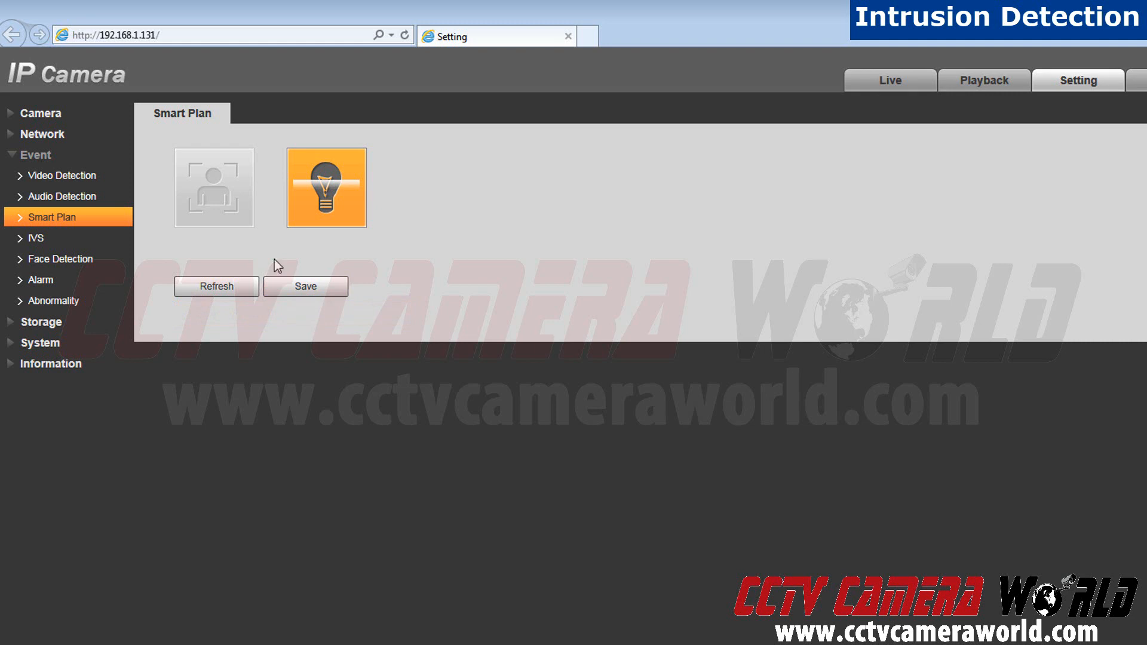
mouse_move(37, 238)
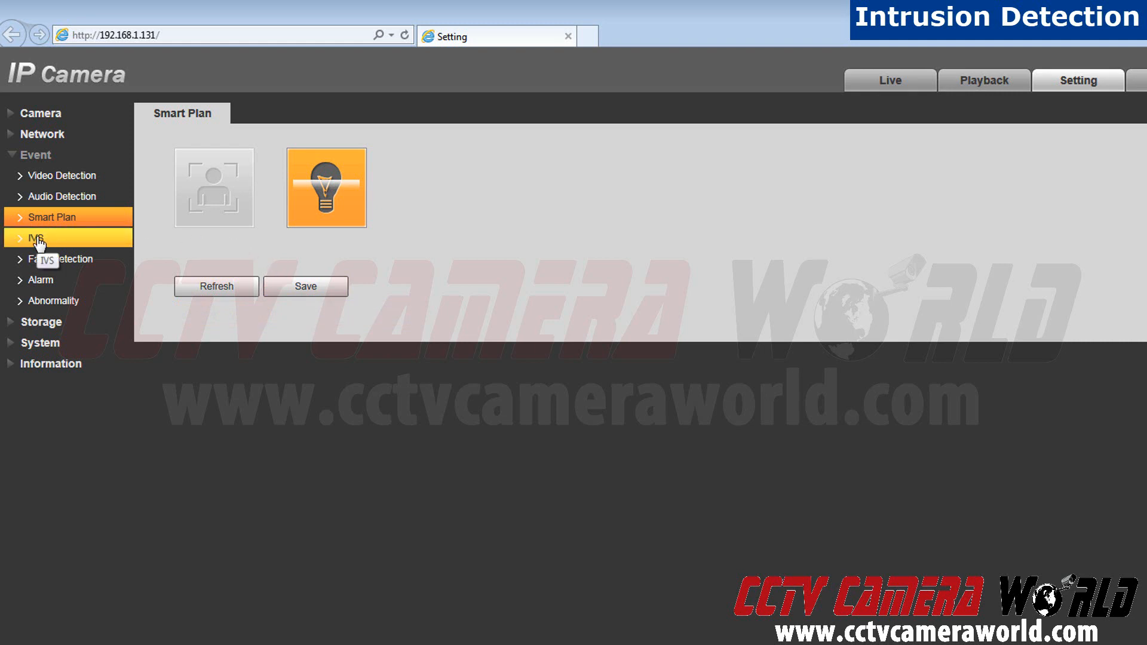
Step: Add Rule1 on the IVS page and set its Rule Type to Intrusion
left_click(44, 238)
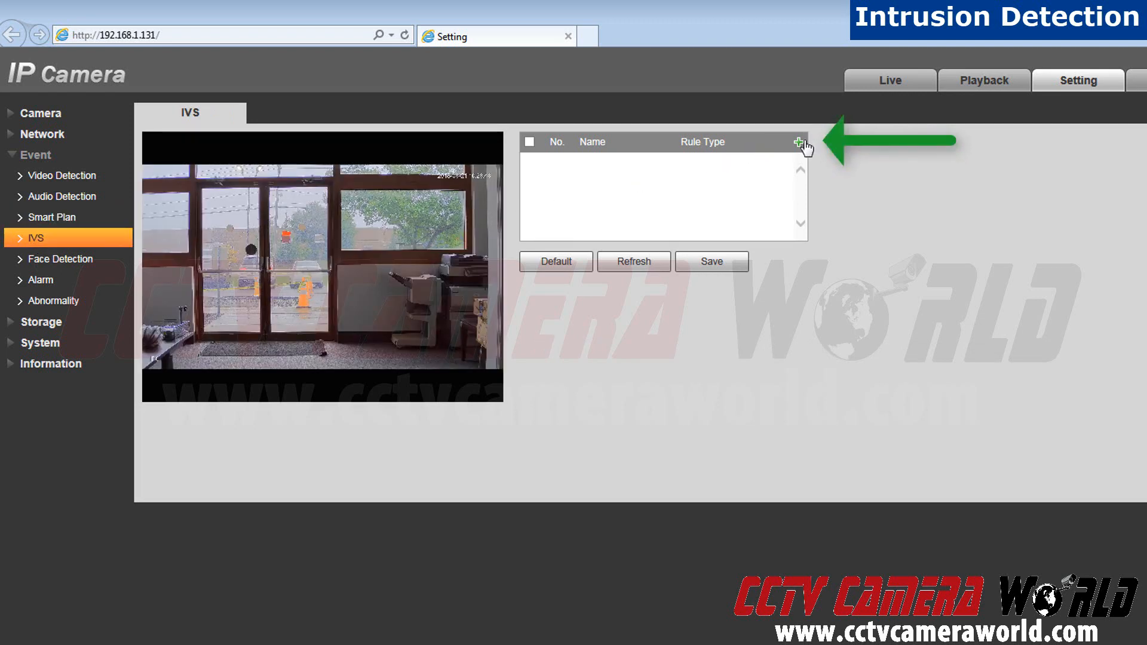
left_click(800, 144)
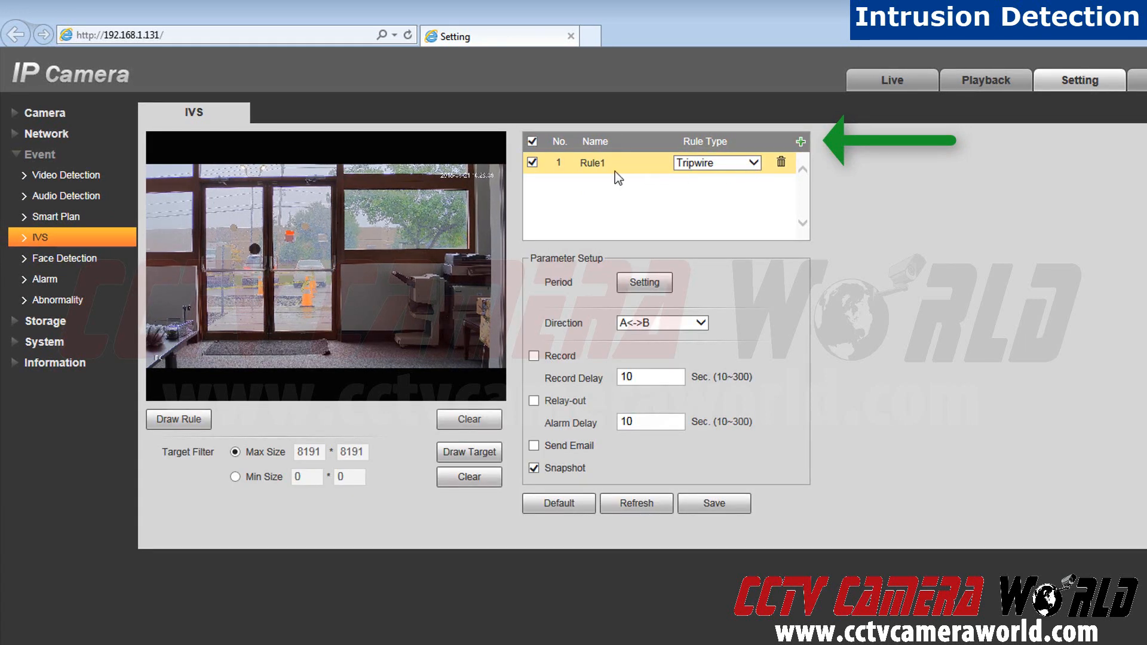
left_click(532, 162)
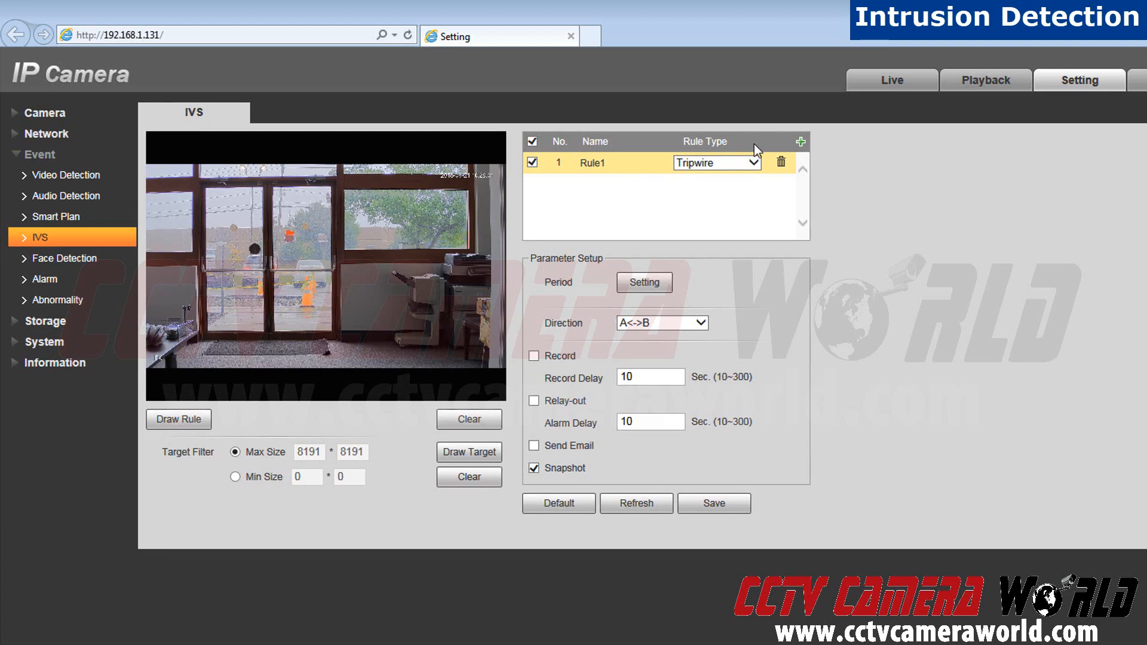
left_click(716, 164)
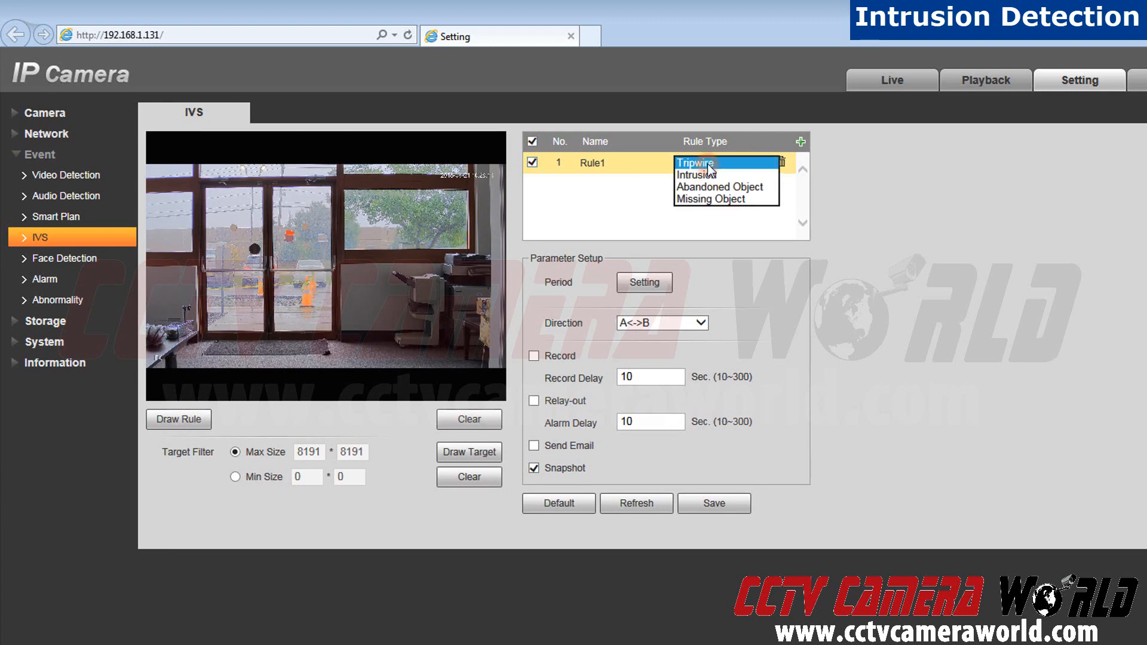
left_click(696, 174)
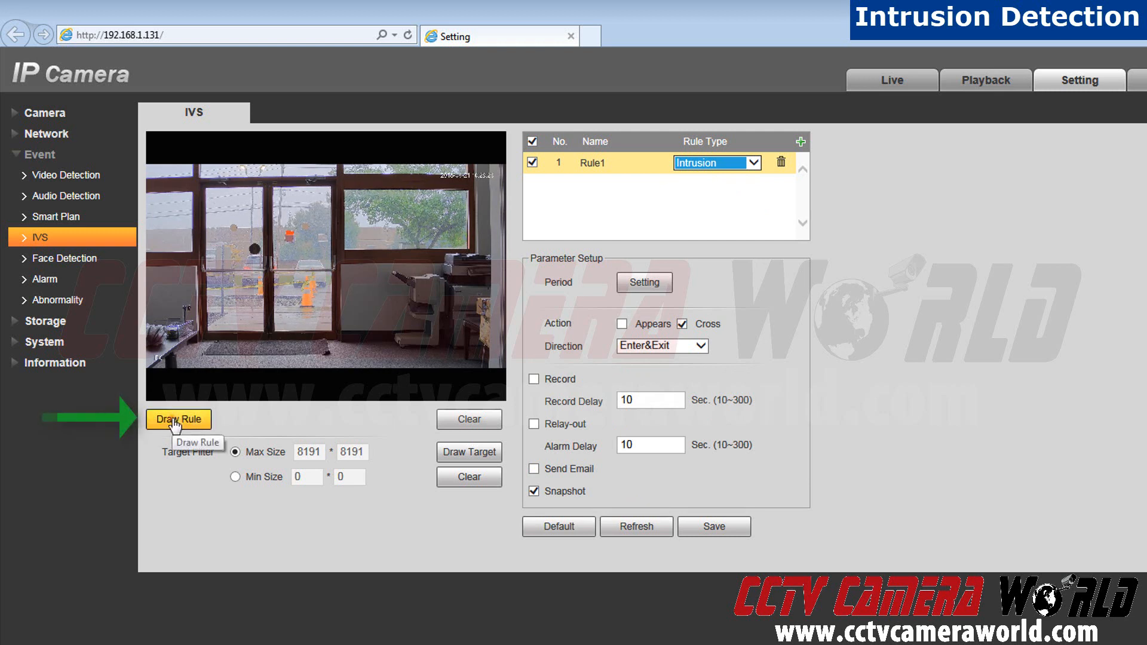
Step: Draw Rule1's detection region tracing the top-left, top and right edges of the double doors
left_click(178, 419)
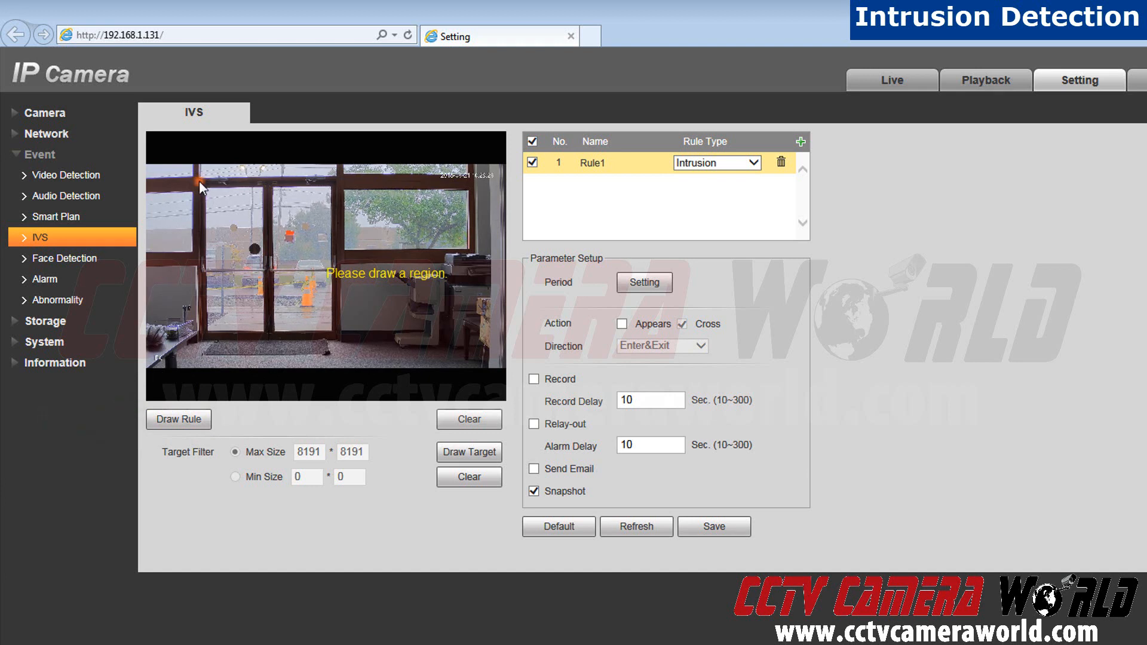
left_click_drag(200, 181, 338, 182)
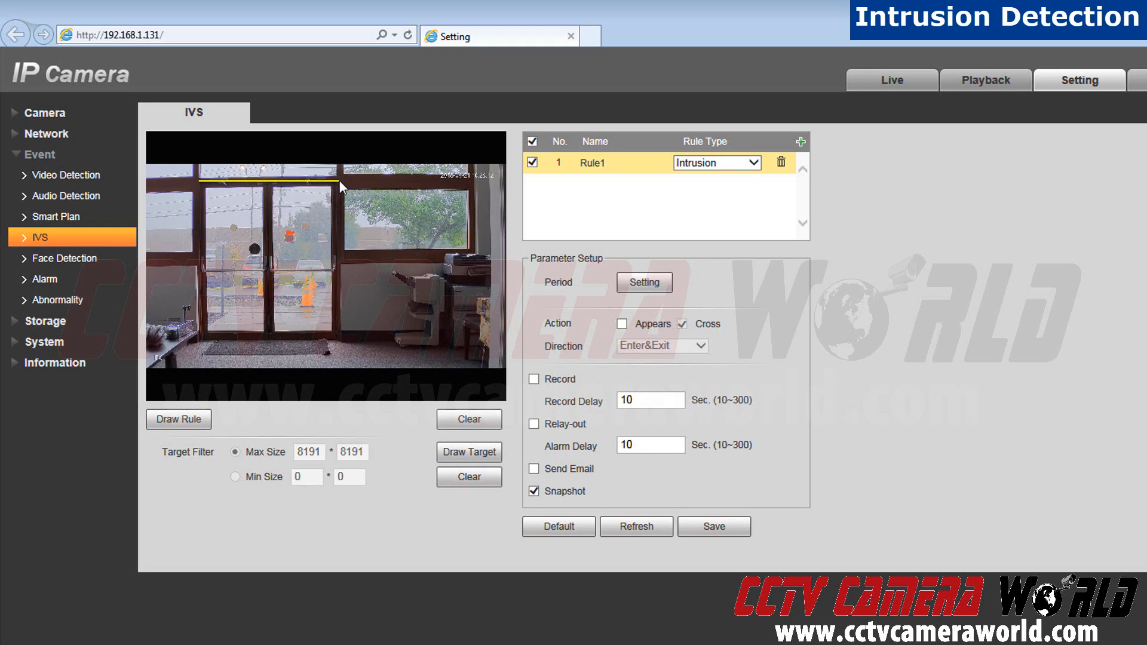
left_click_drag(340, 178, 344, 322)
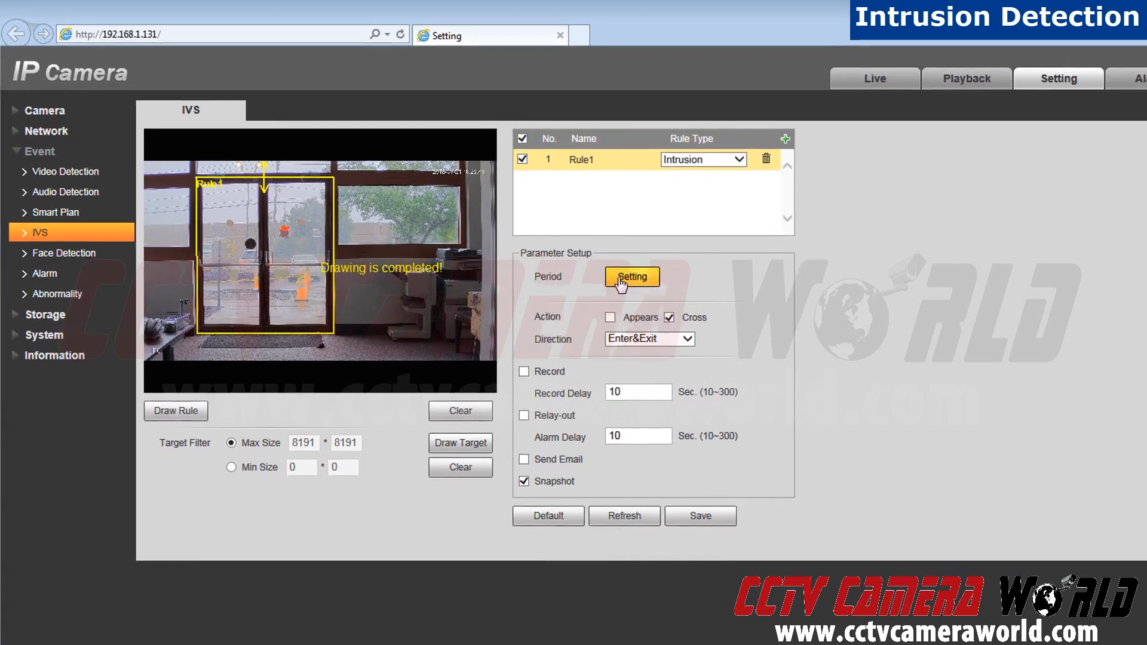
Step: Set Rule1's Period Setting to All days, Period1 00:00–23:59:59, and save
left_click(631, 276)
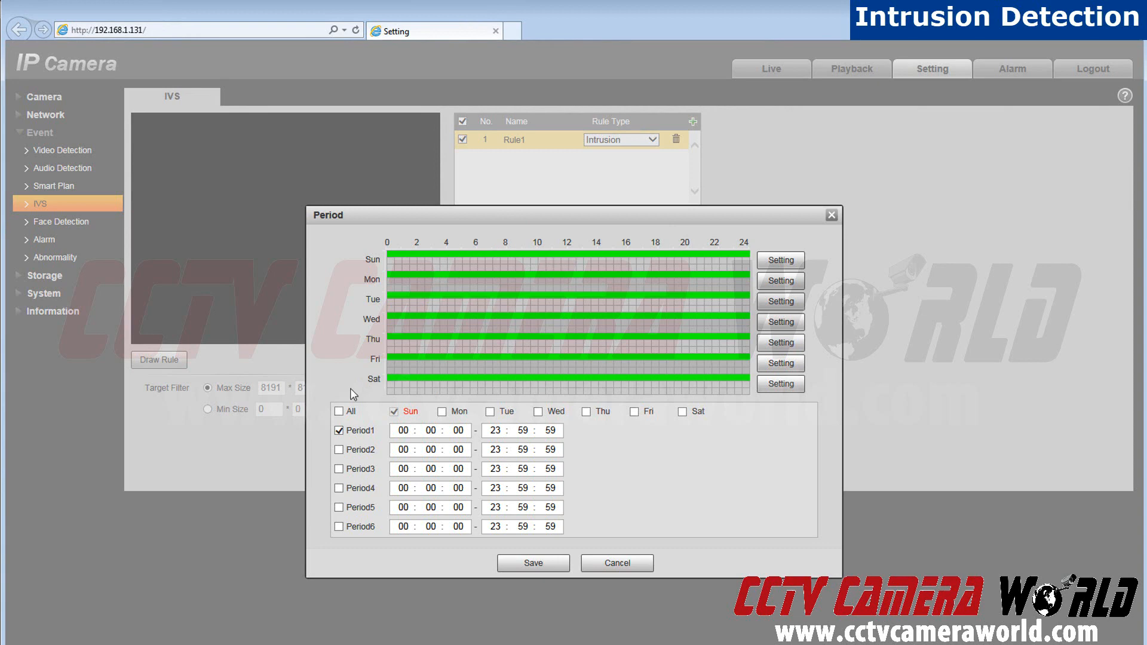
left_click(338, 411)
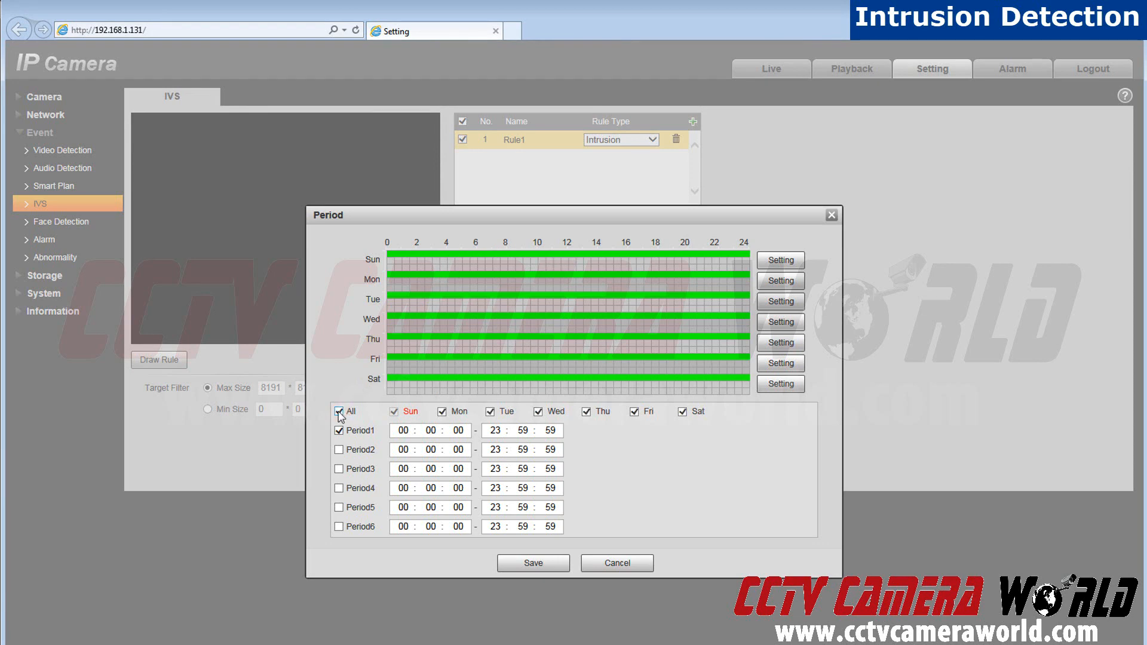
left_click(533, 562)
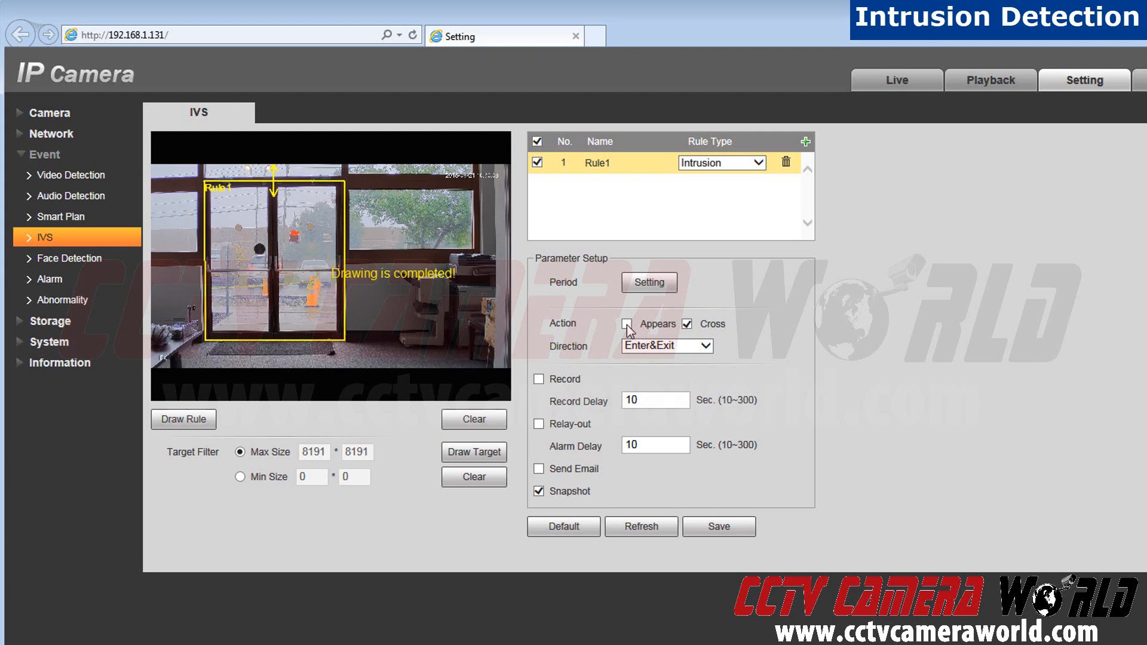
Step: Tick Appears alongside Cross, enable Record for Rule1, and save the rule
left_click(628, 324)
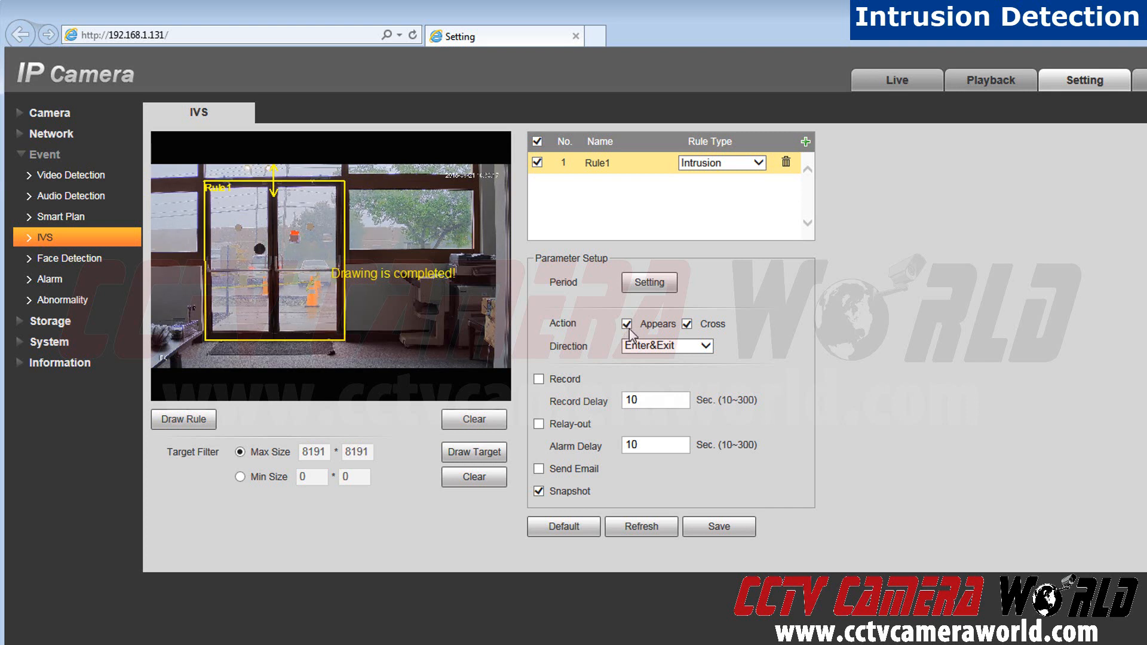
left_click(539, 379)
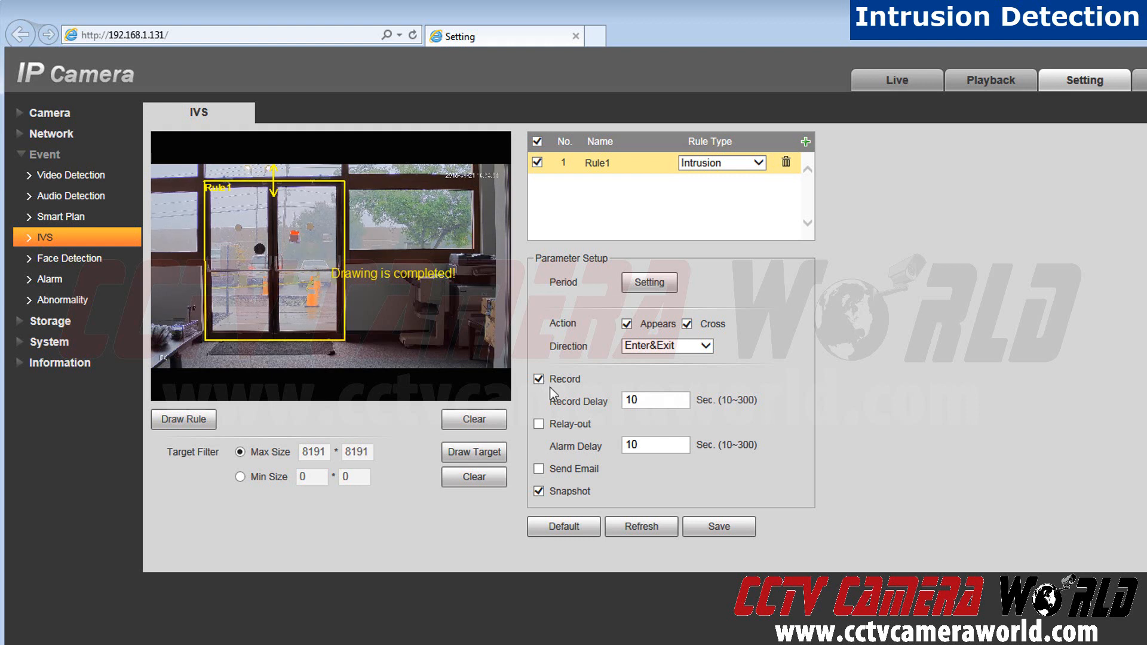
mouse_move(555, 413)
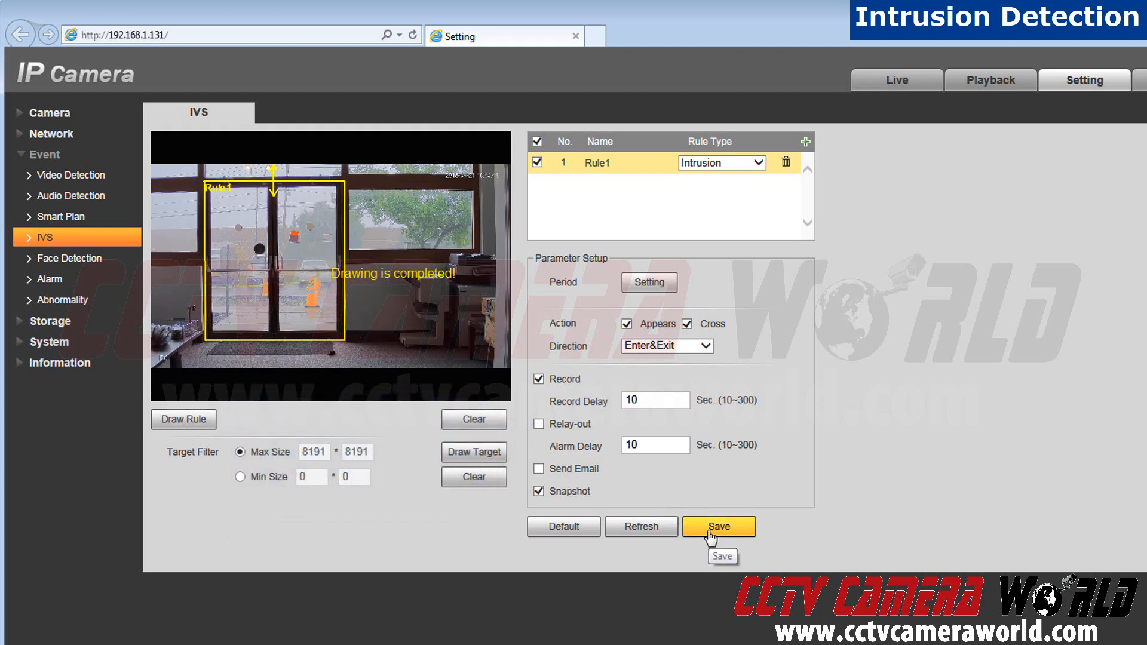
left_click(718, 525)
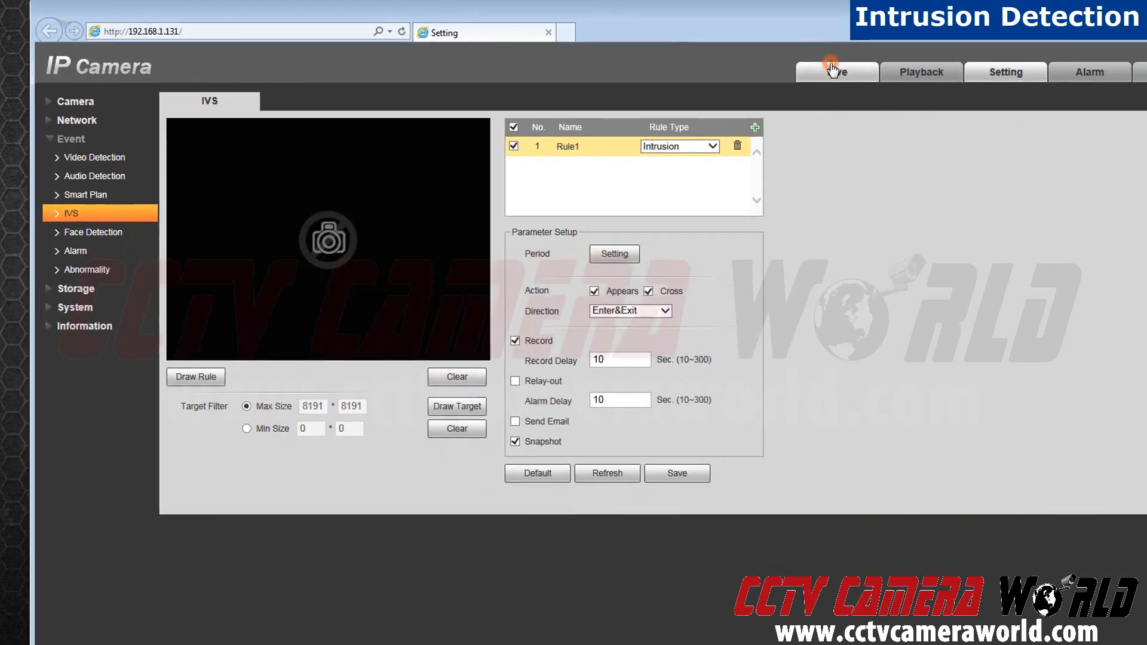
Step: Show the Rule1 intrusion outline over the doors on the Live view
left_click(836, 71)
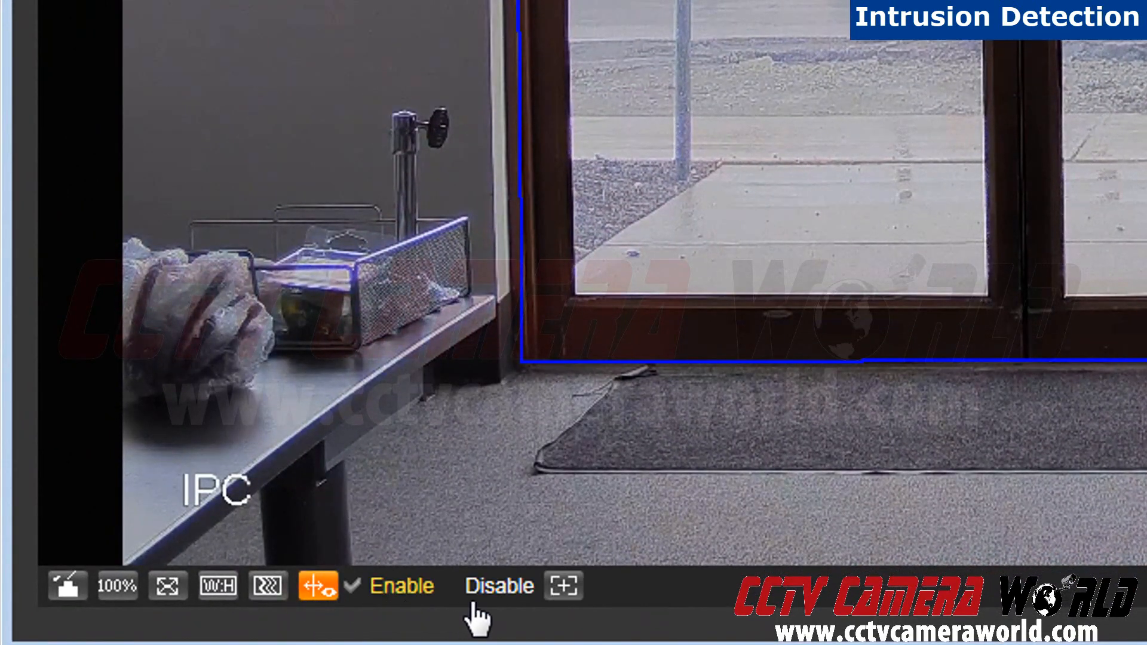
left_click(401, 585)
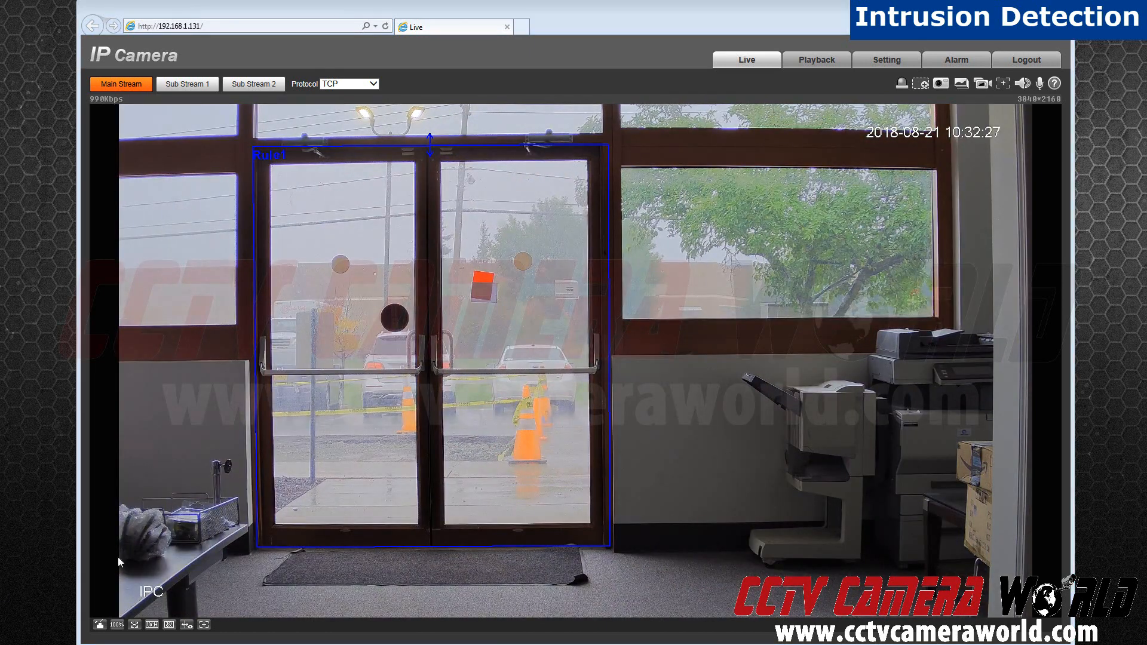
mouse_move(682, 89)
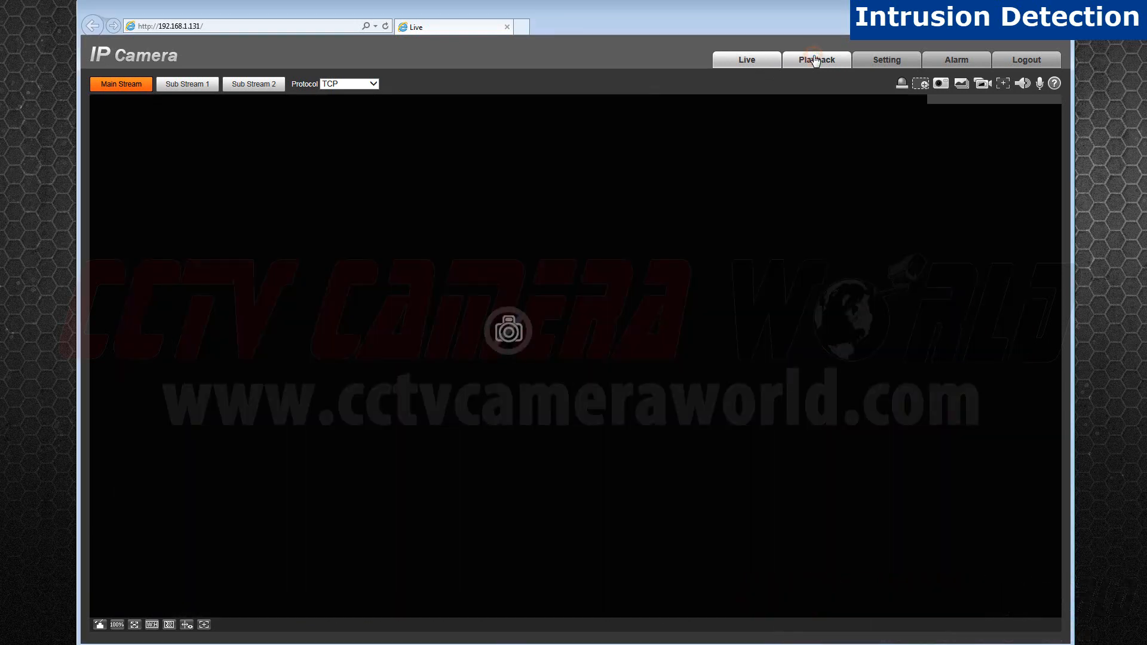
Step: Play the 2018-08-21 event recording near 10:31 from the 30min Playback timeline
left_click(816, 59)
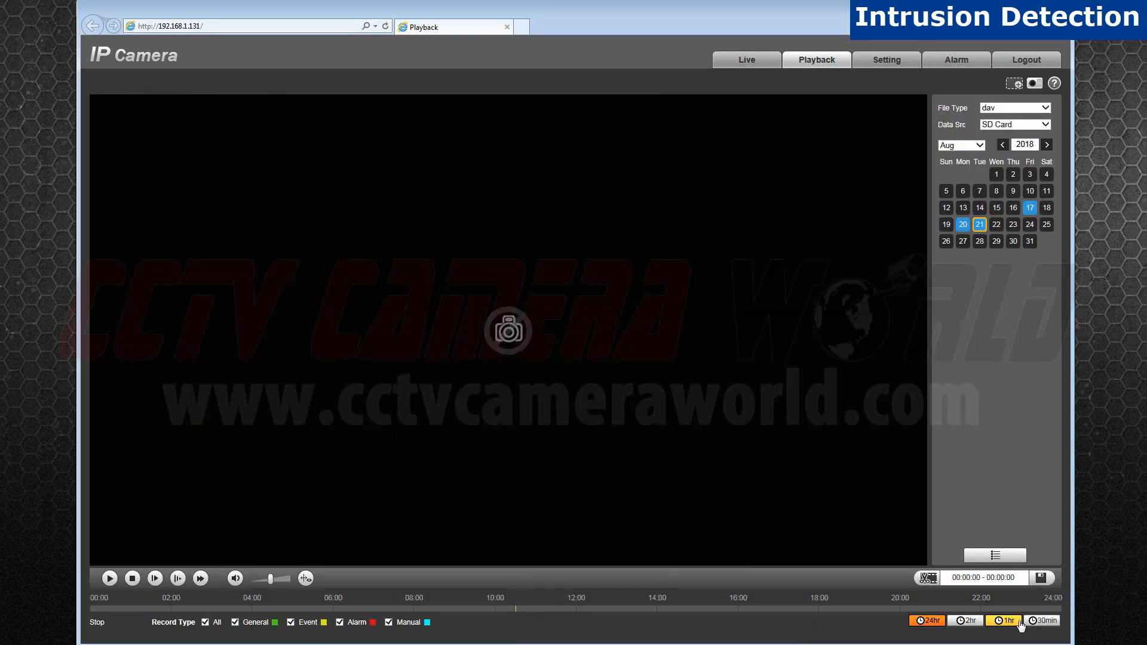
left_click(1042, 620)
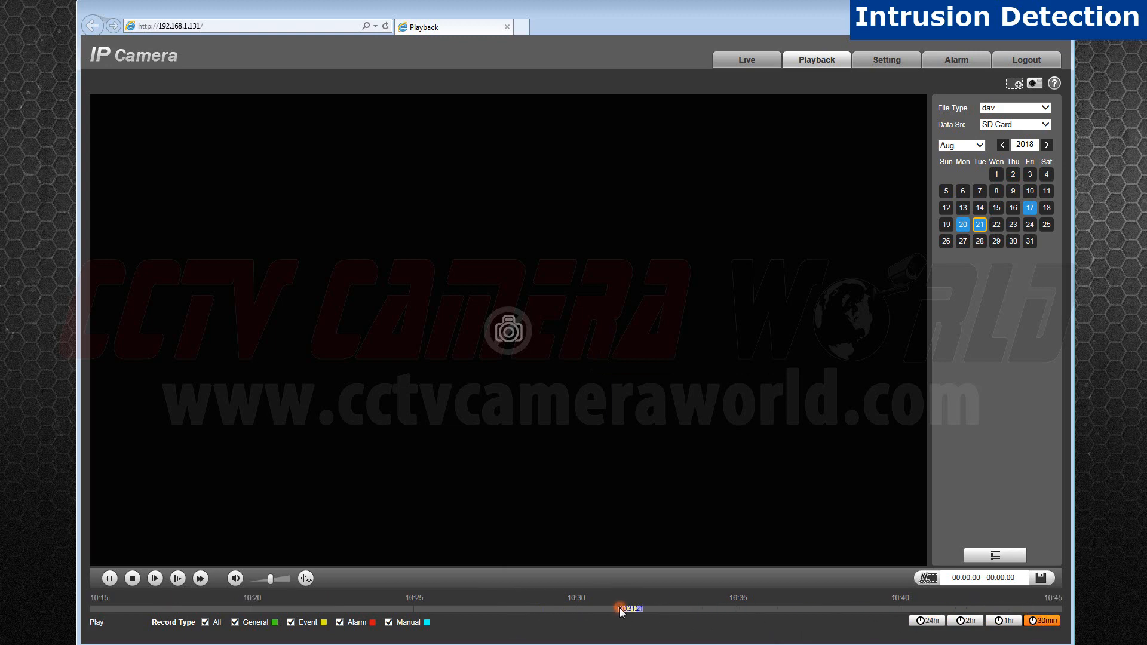
left_click(624, 608)
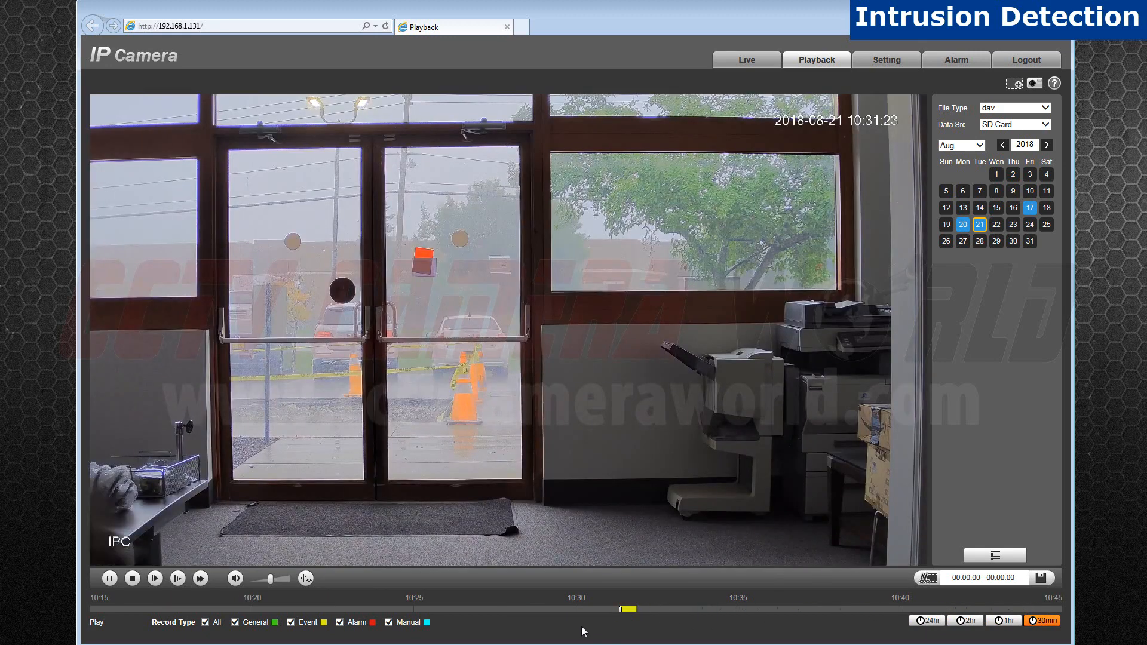